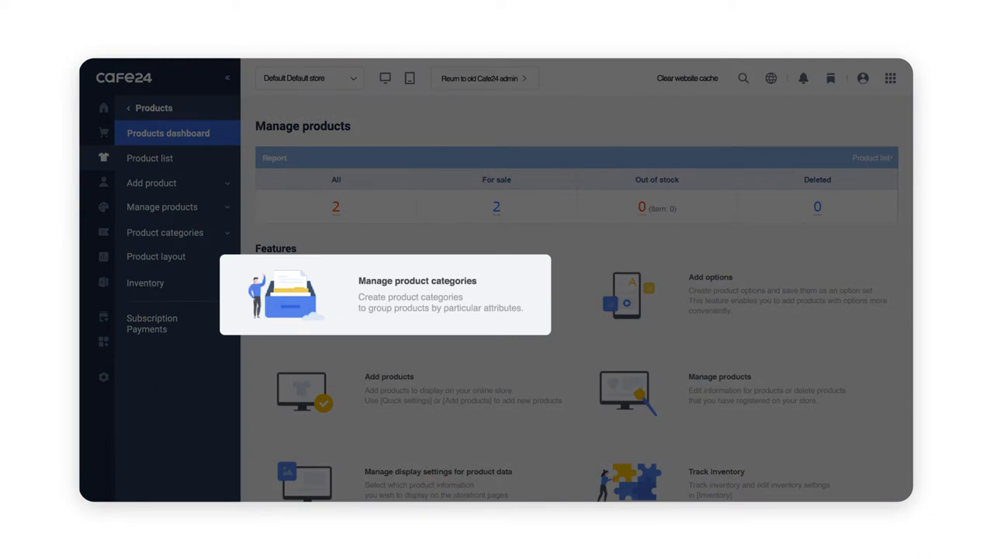
- Reach the Product categories page via the 'Manage product categories' card from the sidebar
click(164, 233)
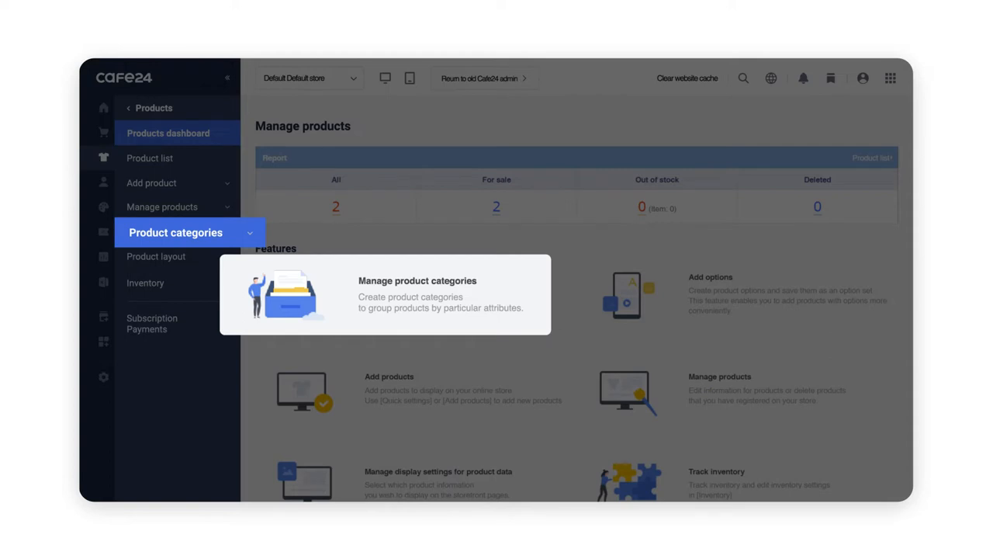
mouse_move(404, 314)
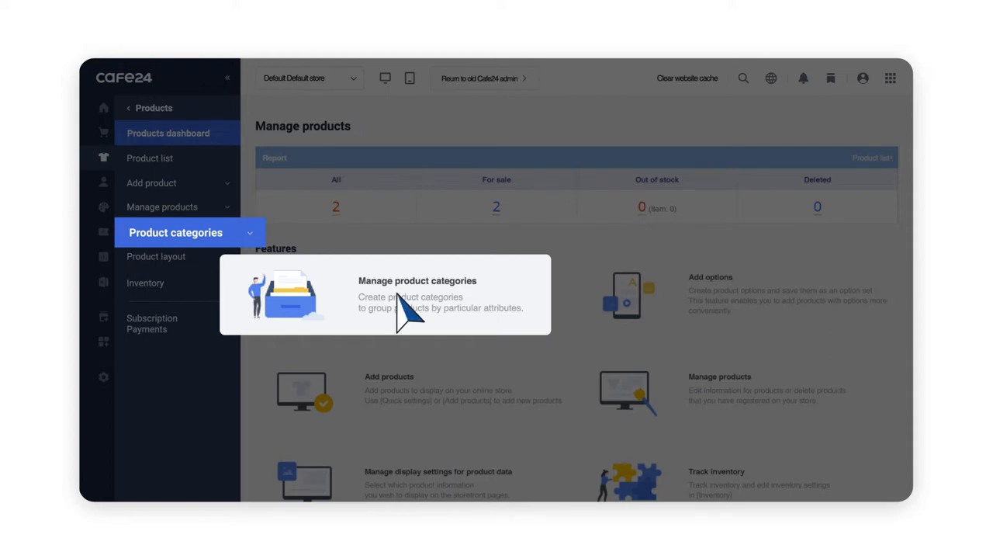
click(416, 293)
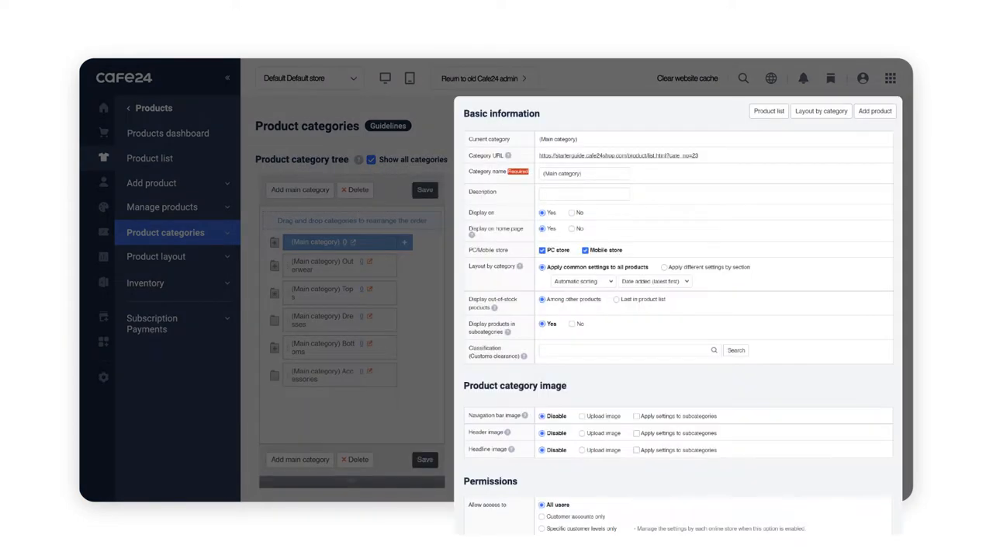
scroll(down, 3)
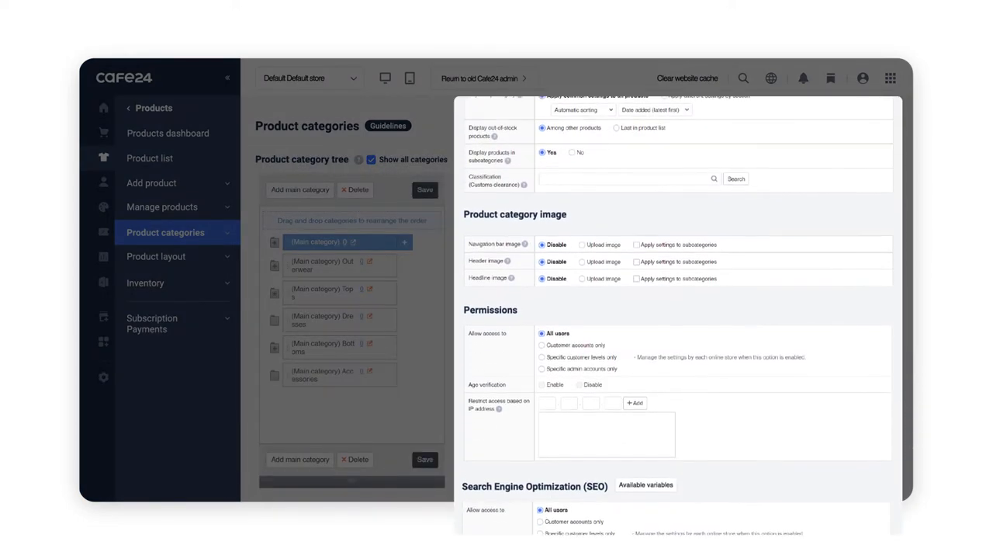
scroll(down, 3)
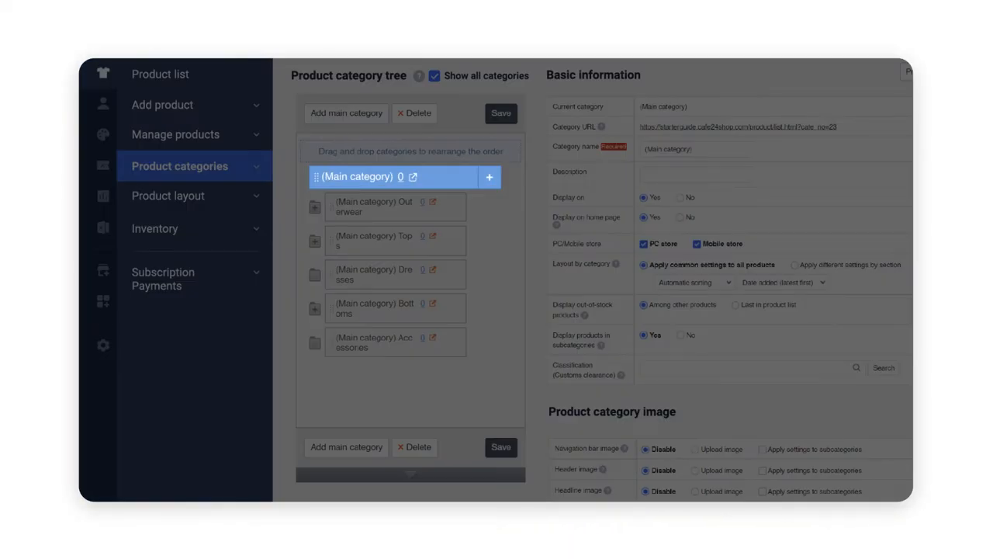
mouse_move(494, 186)
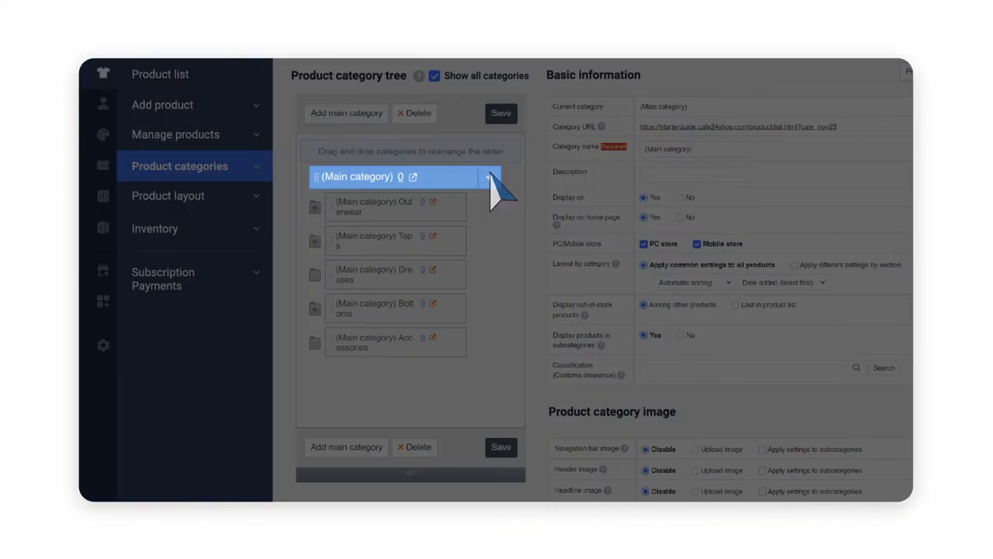
- Try a subcategory under the first main category, then append 'new product category' as a main category
click(487, 177)
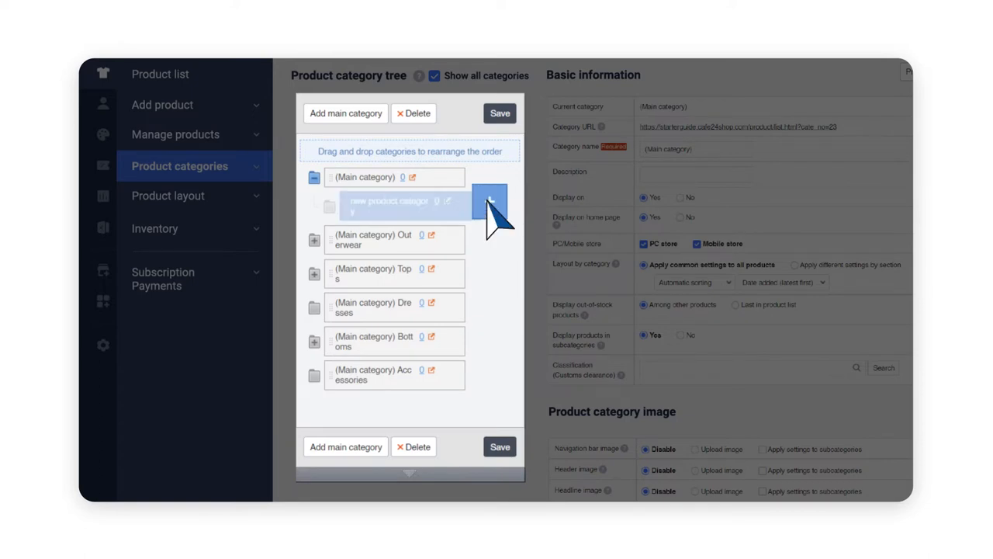
drag(401, 205, 411, 236)
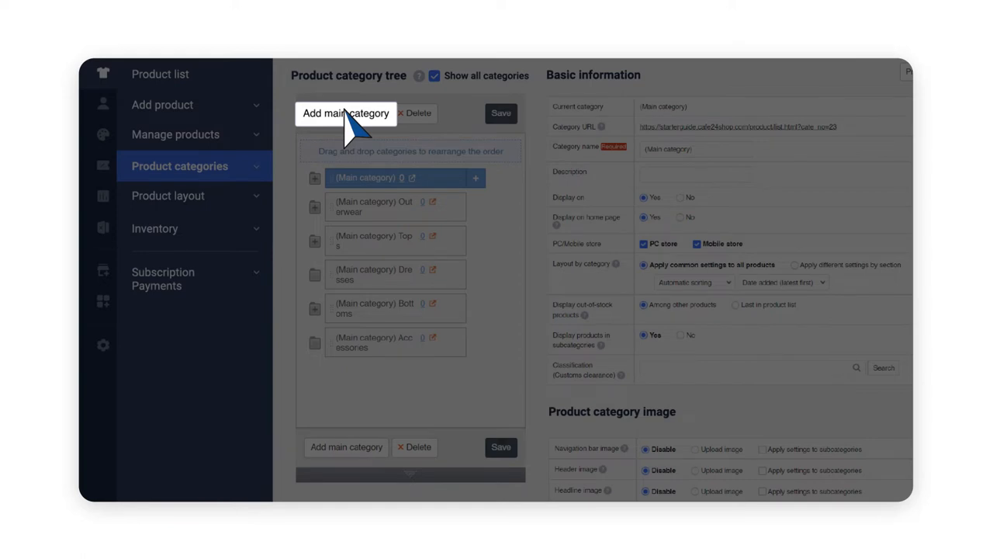
click(345, 113)
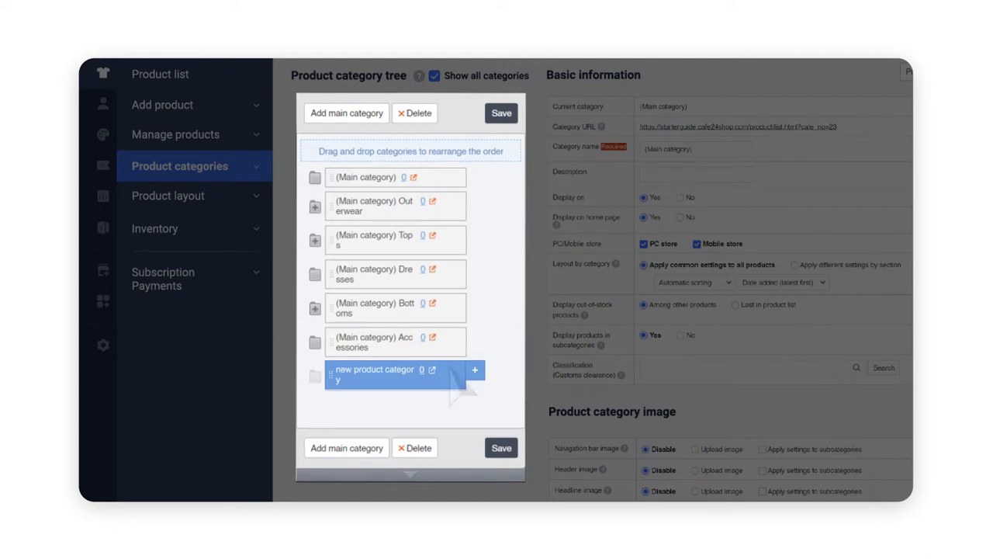
- Drag 'new product category' up to sit directly beneath the first main category, kept as a main category
drag(385, 374, 385, 205)
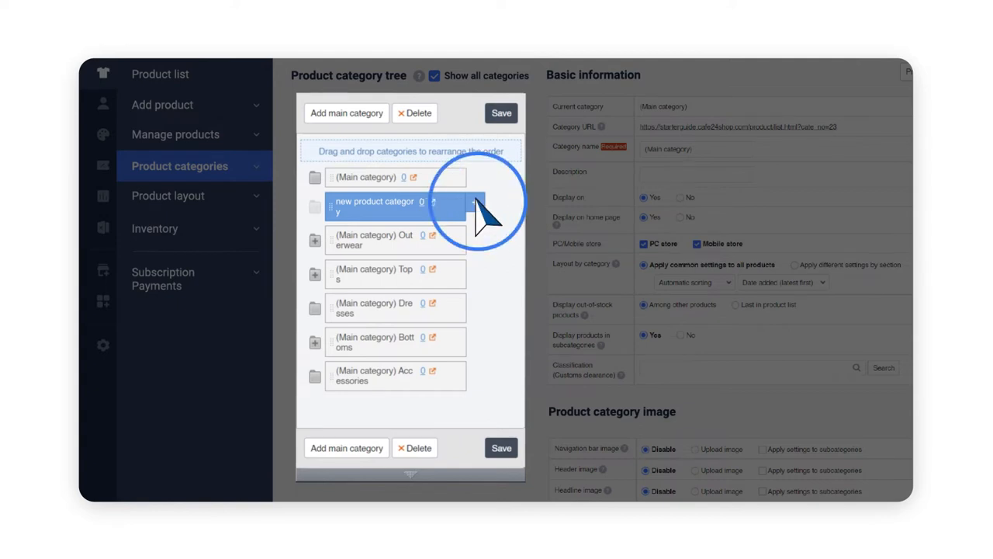
drag(396, 205, 396, 241)
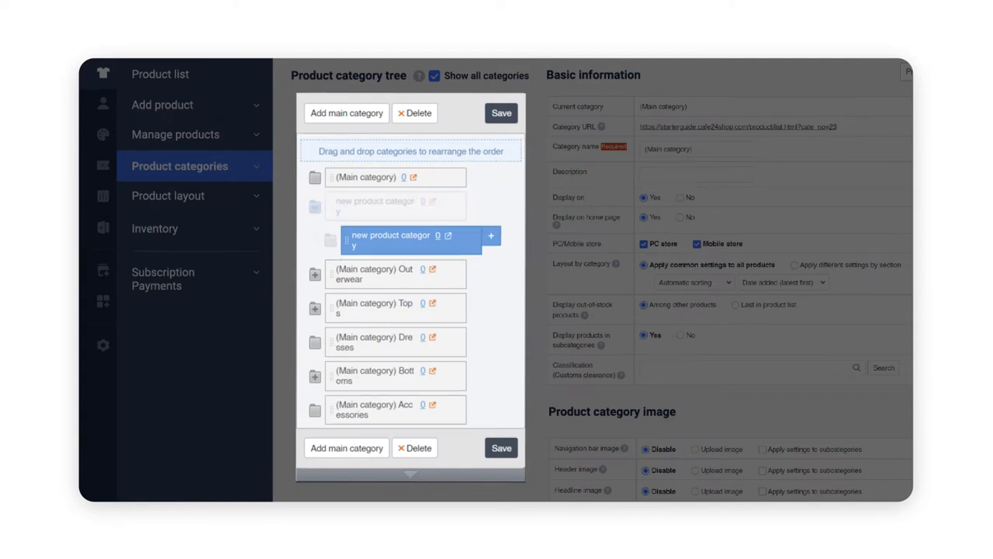
mouse_move(466, 256)
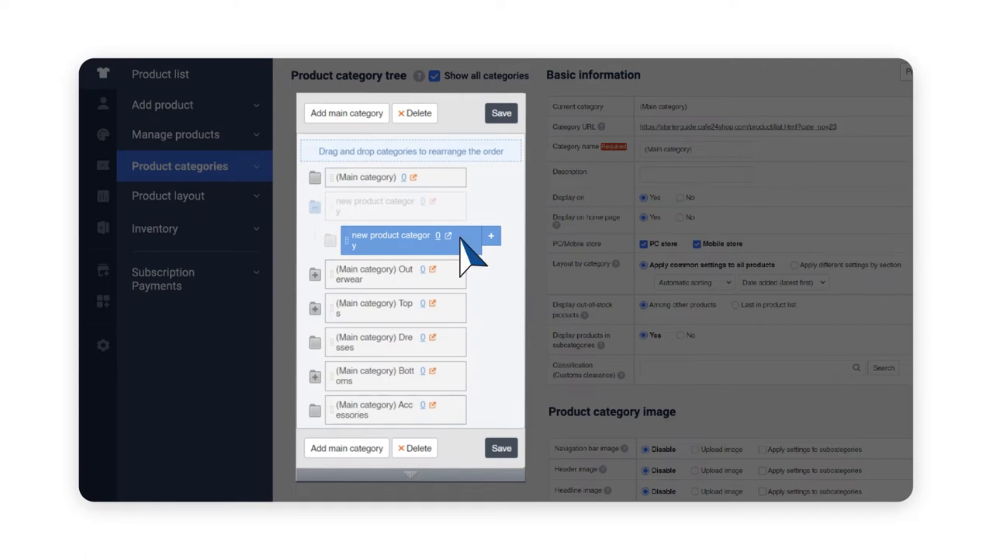
drag(396, 241, 396, 205)
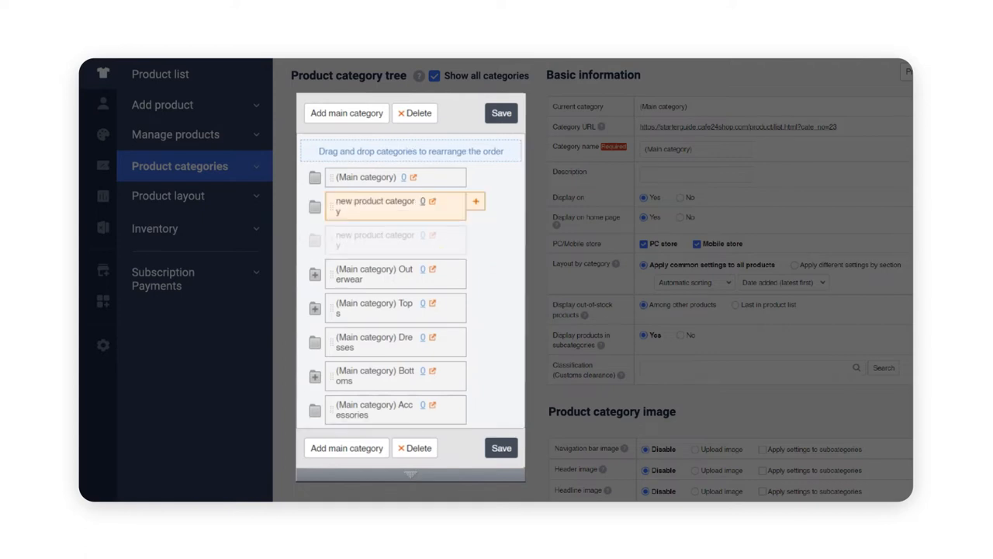
mouse_move(502, 114)
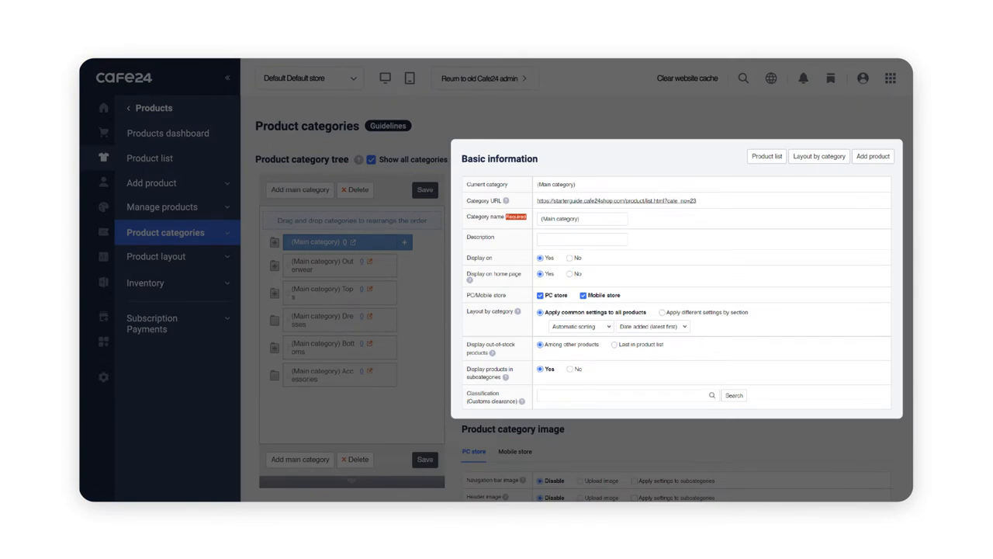
scroll(down, 3)
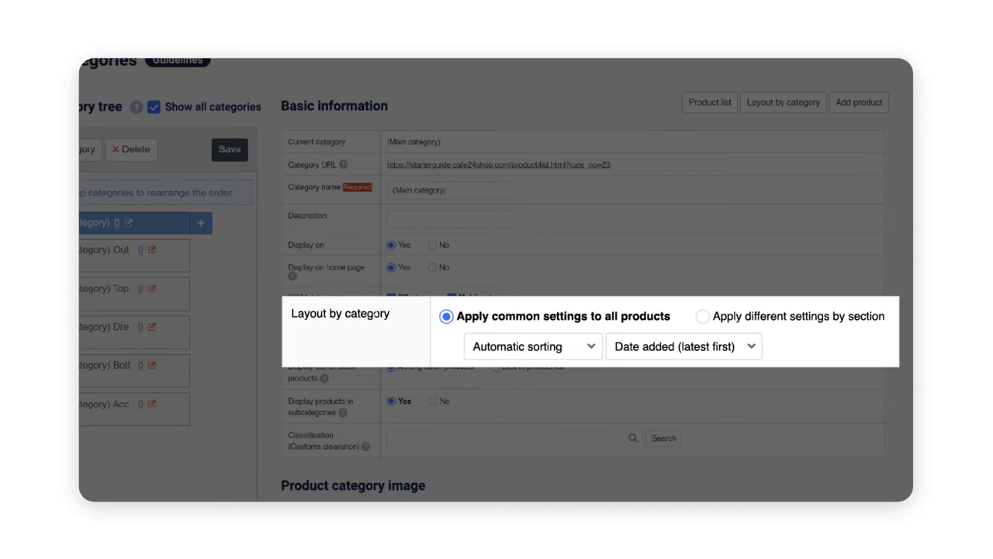
- Keep common layout settings for all products and review the Automatic sorting choices
click(533, 346)
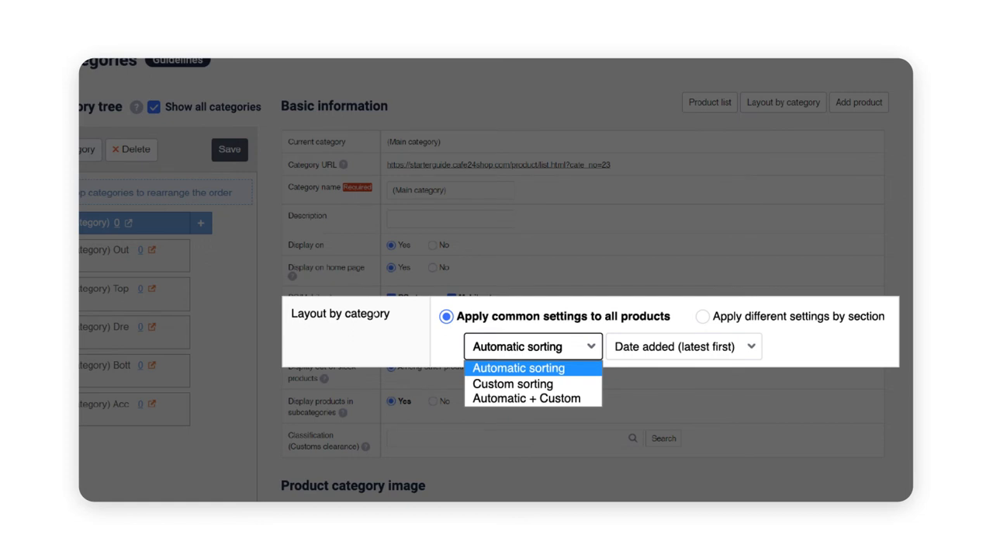
click(518, 368)
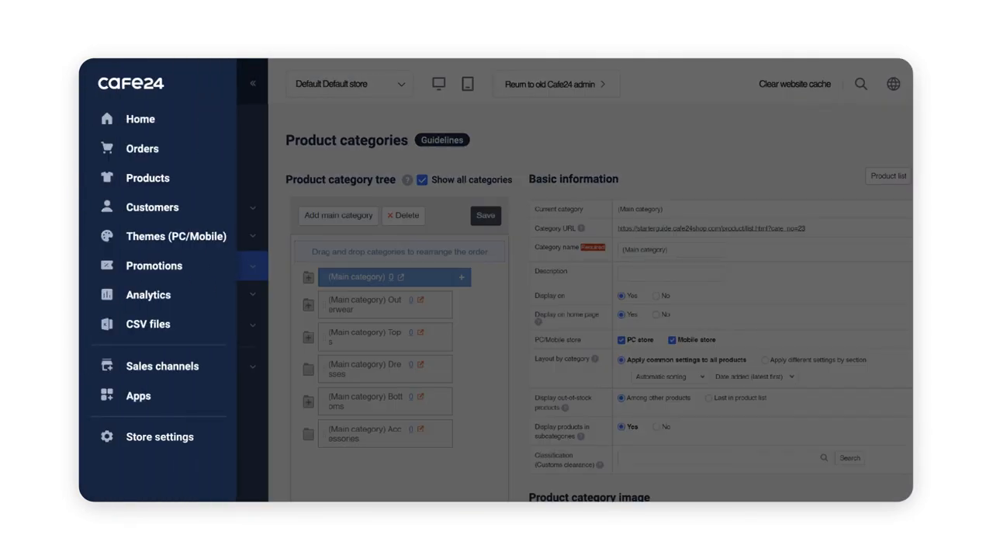
mouse_move(177, 436)
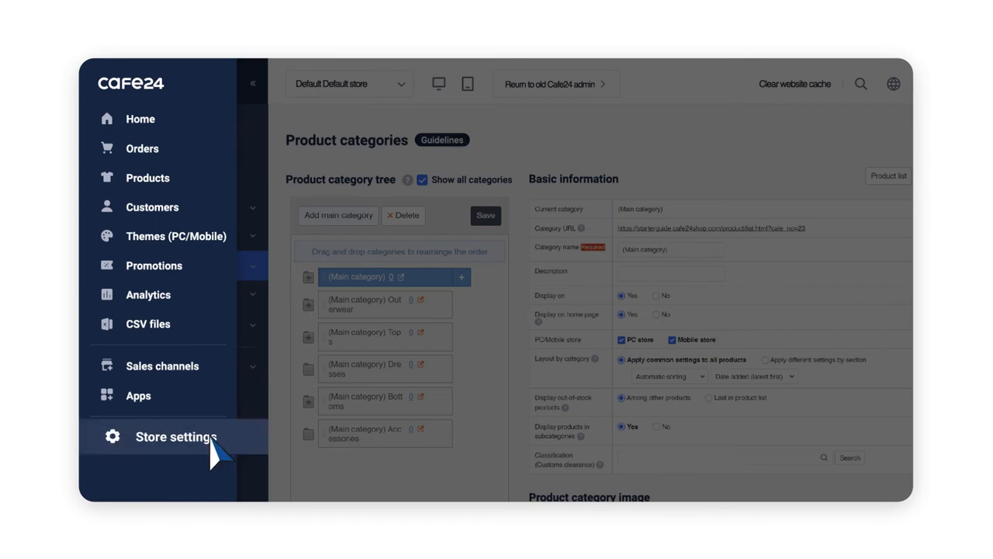
- Check the store-wide product layout defaults under Store settings > Product > Product policies
click(177, 437)
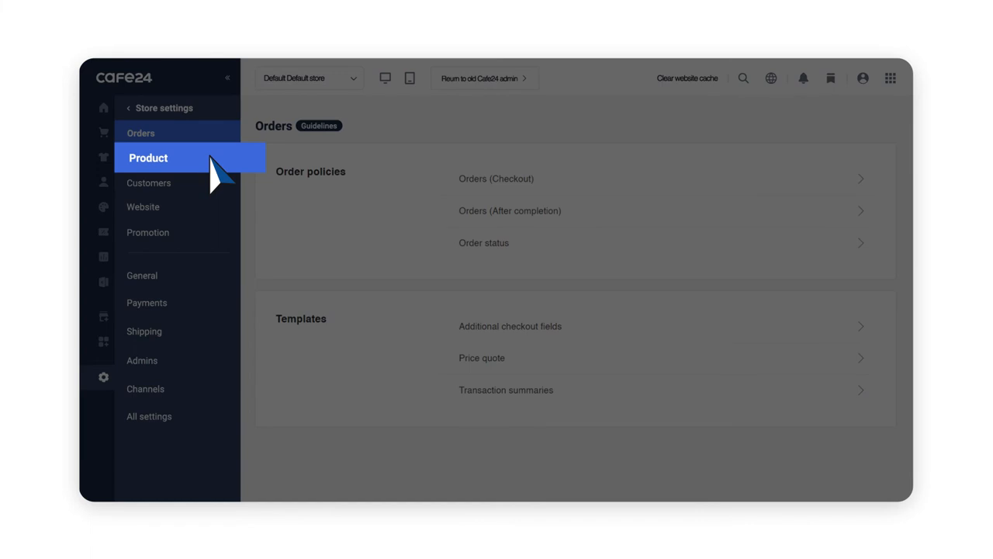
click(148, 158)
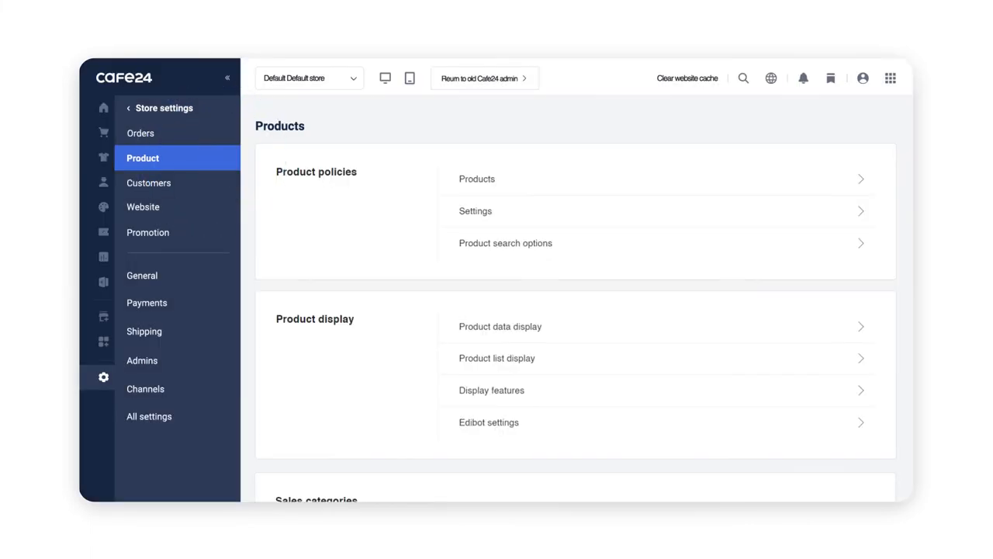
click(475, 211)
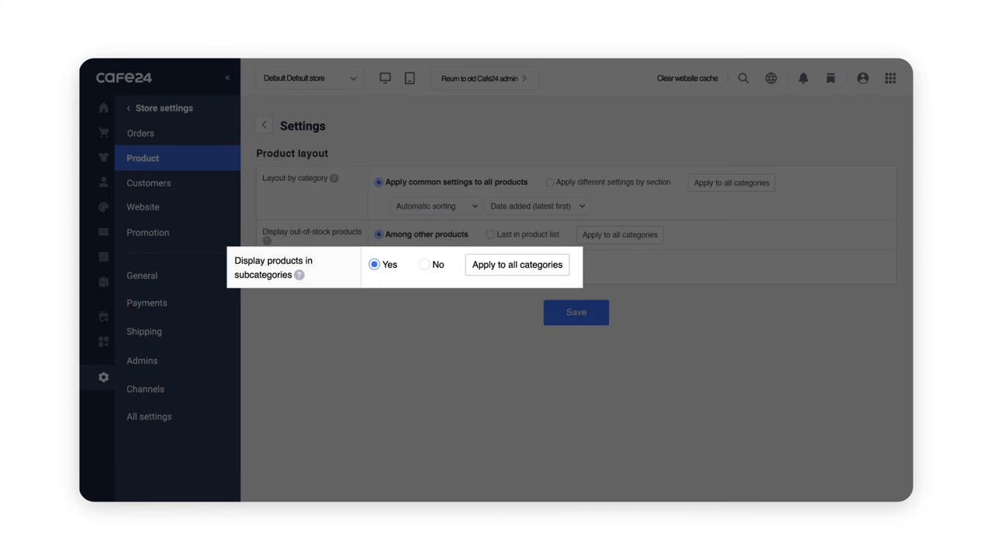
scroll(down, 3)
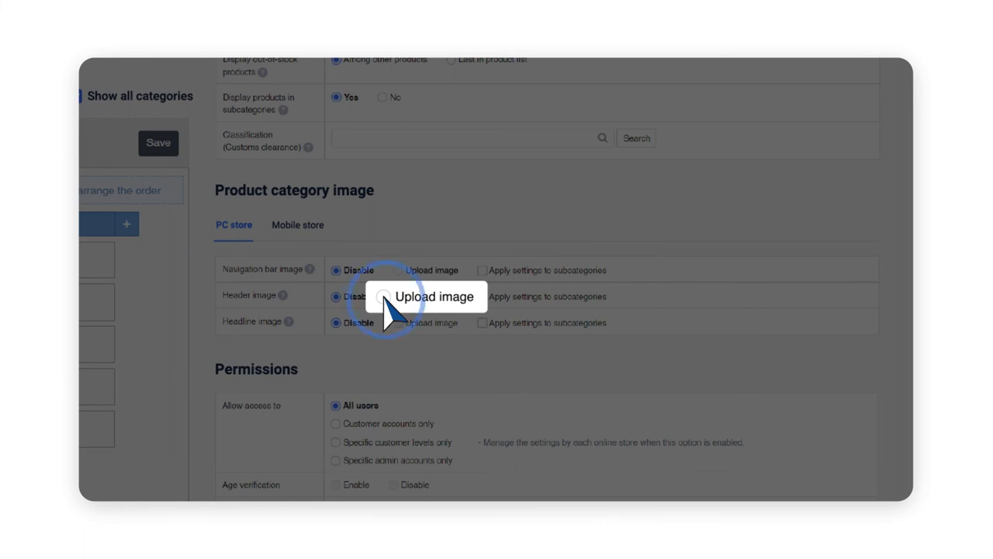
- Switch the PC store header image to 'Upload image' and start adding an image file
click(388, 295)
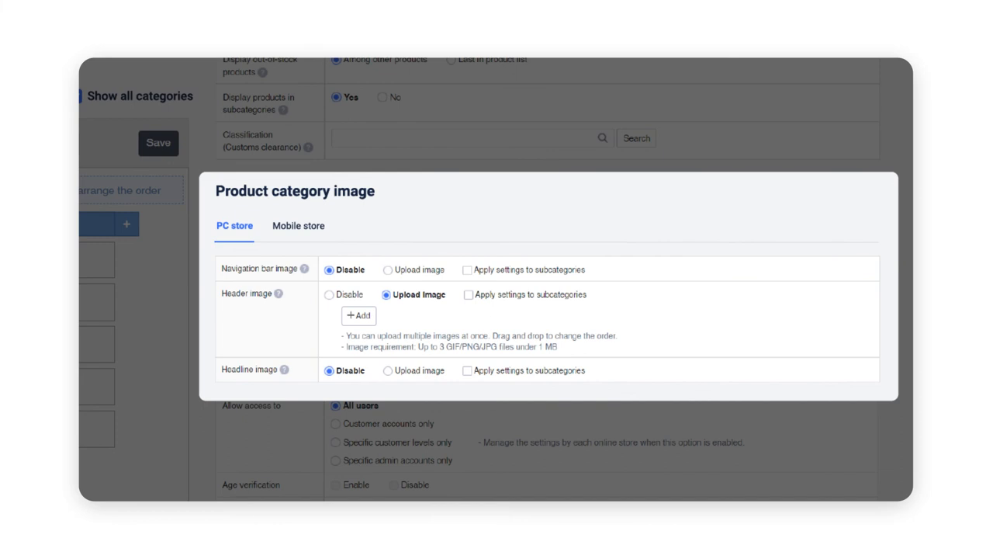
mouse_move(372, 329)
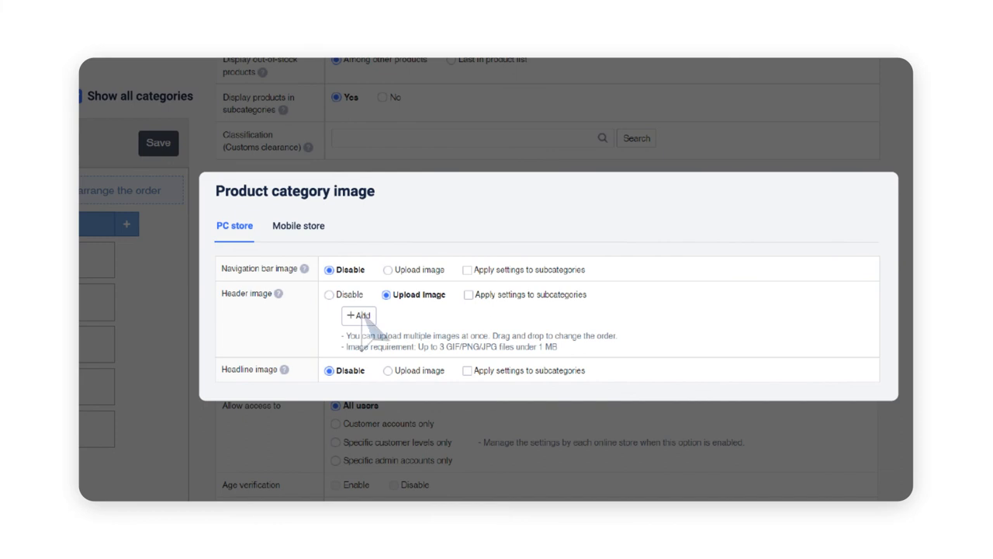
click(357, 315)
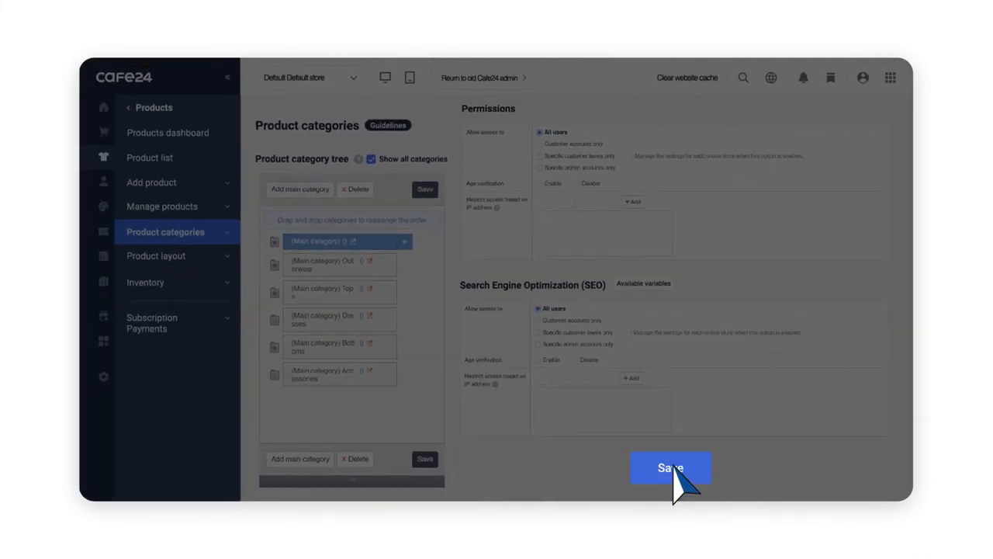
- Save the category settings and view the (Main category) page on the PC storefront preview
click(671, 467)
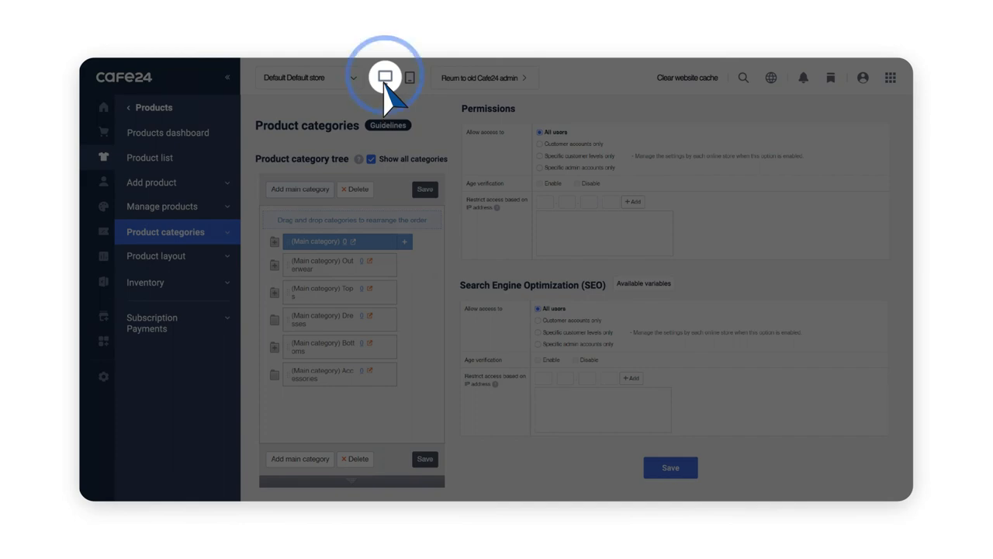
click(385, 78)
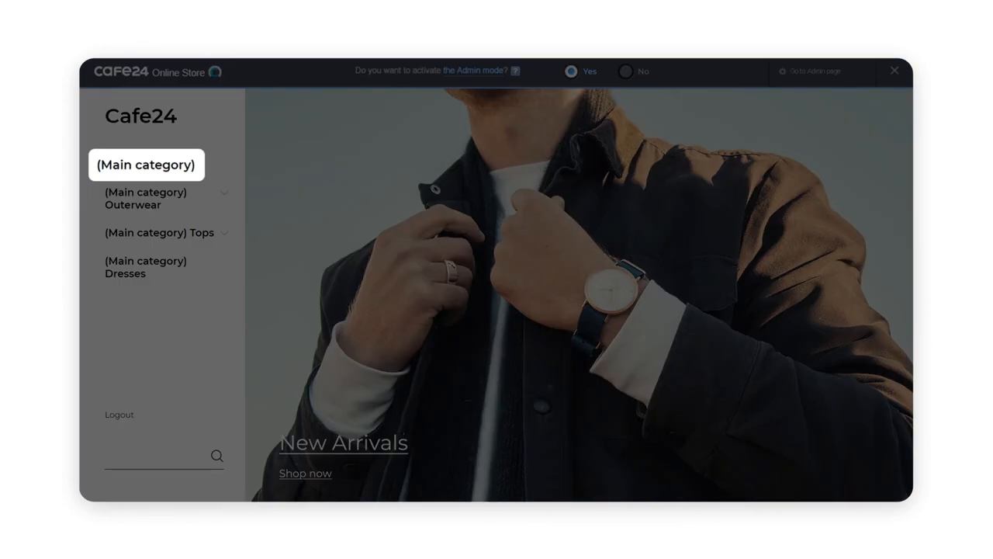
click(145, 165)
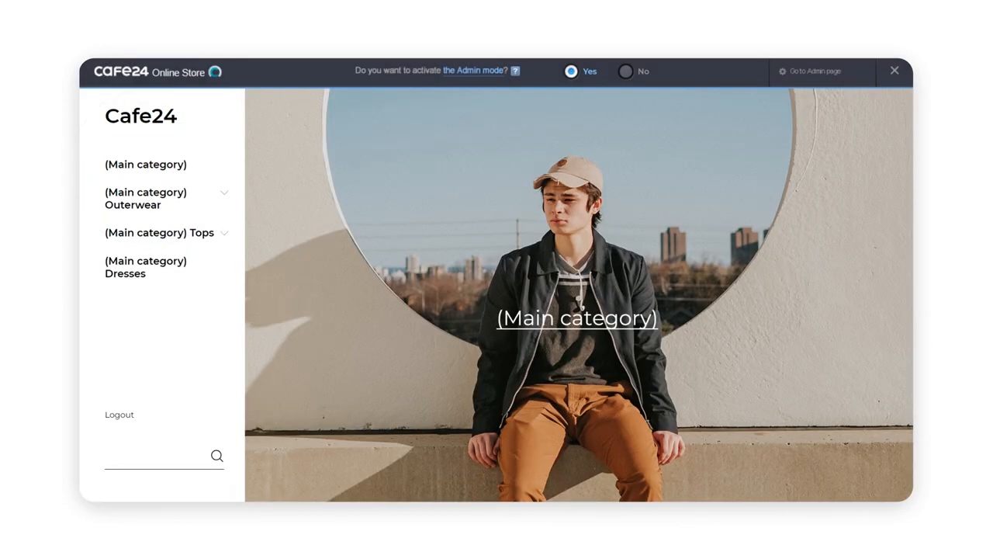